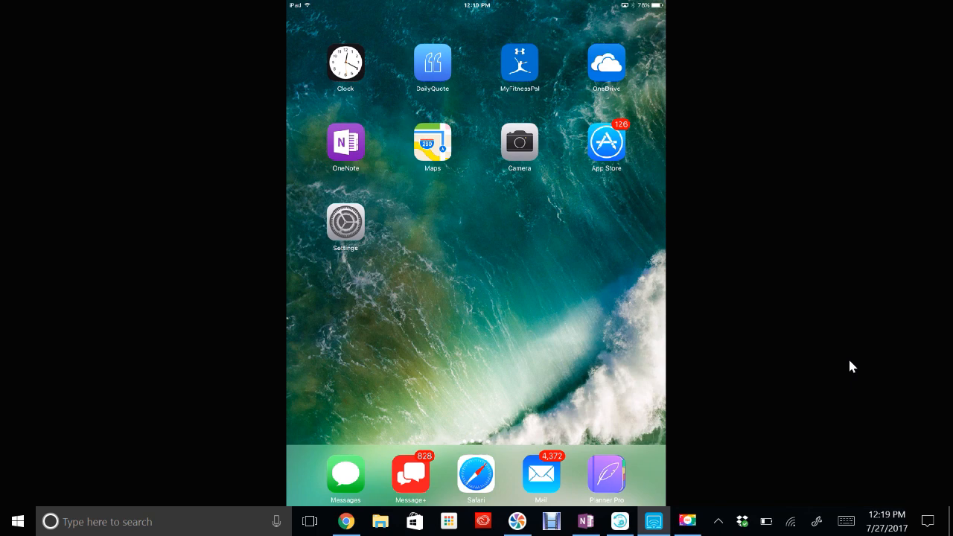
# Step: Wait for the Prime Photos download to finish so its icon appears beside Settings
pyautogui.click(606, 142)
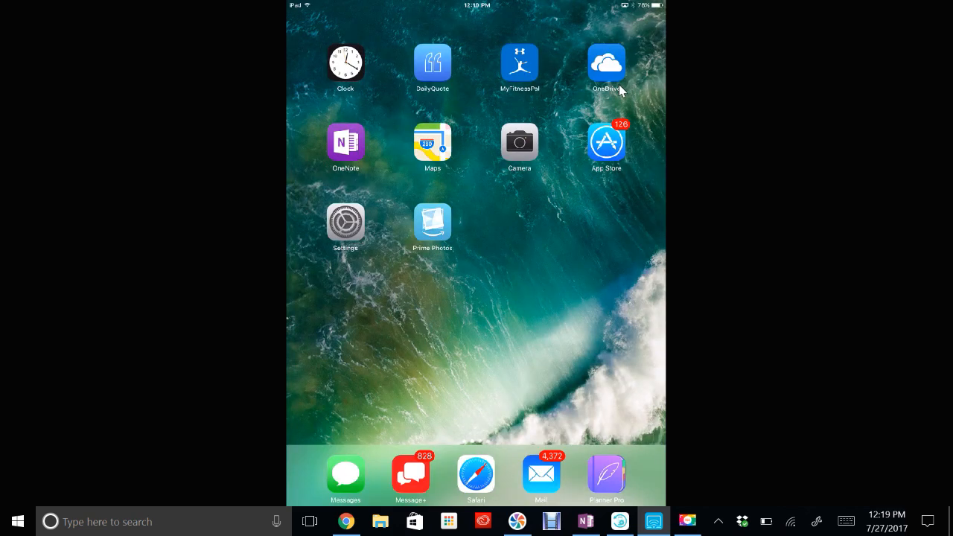
# Step: Launch Prime Photos and tap Get started to reach the Auto-Save photo access prompt
pyautogui.click(432, 222)
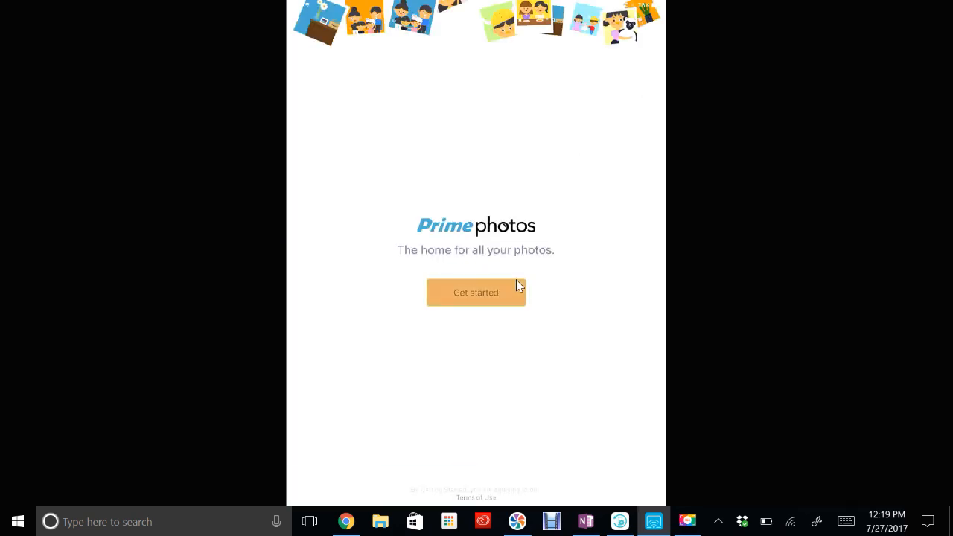
pyautogui.click(476, 292)
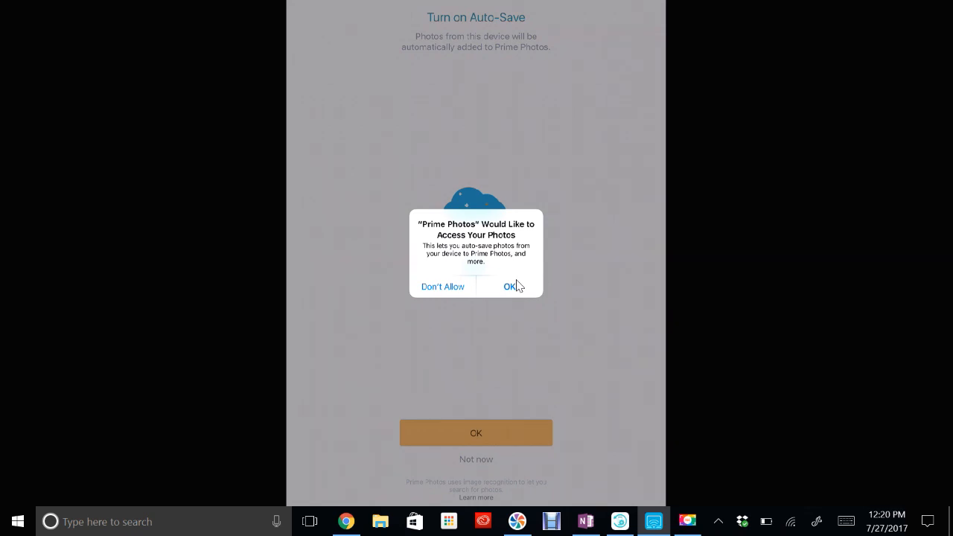
# Step: Grant Prime Photos access to device photos and confirm Turn on Auto-Save
pyautogui.click(509, 286)
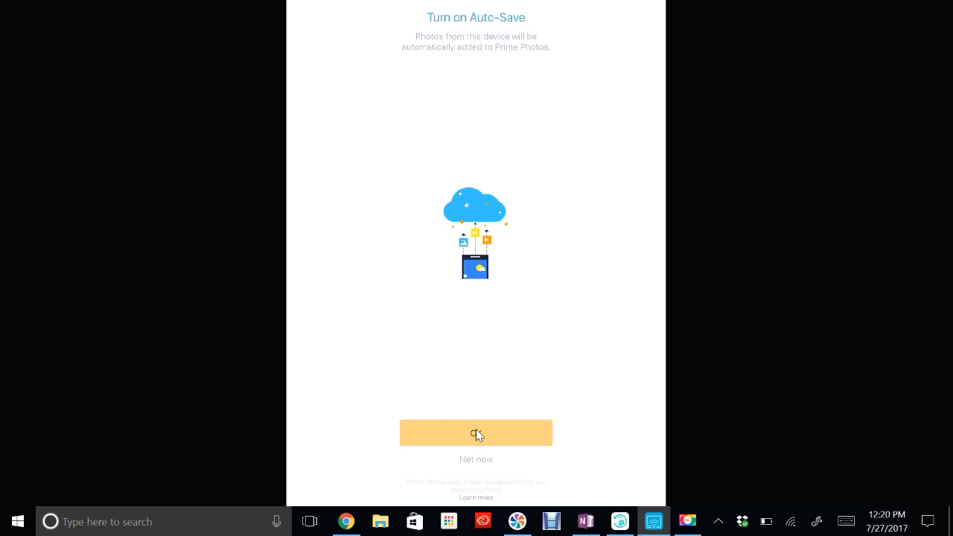
pyautogui.click(476, 433)
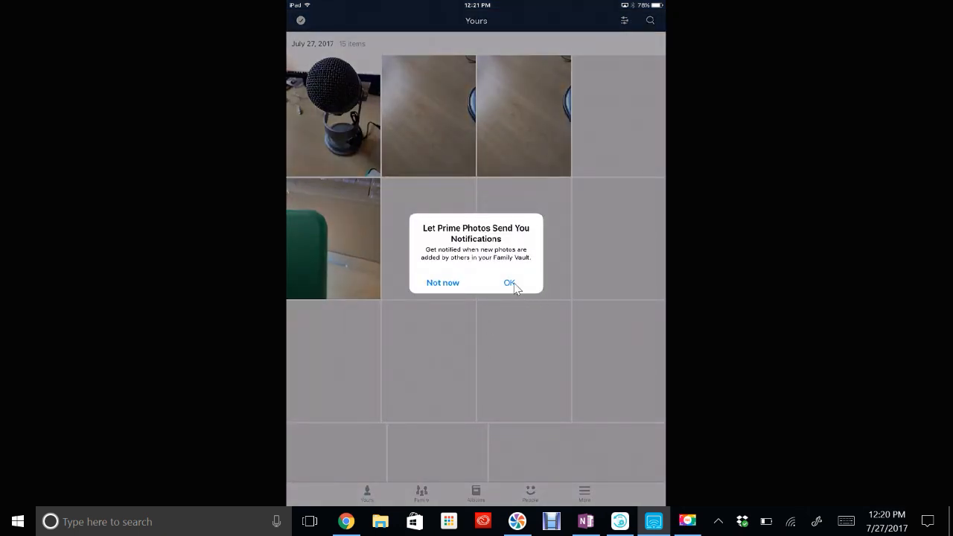
# Step: Accept the new-photo notifications prompt and Allow the iOS notifications alert
pyautogui.click(509, 282)
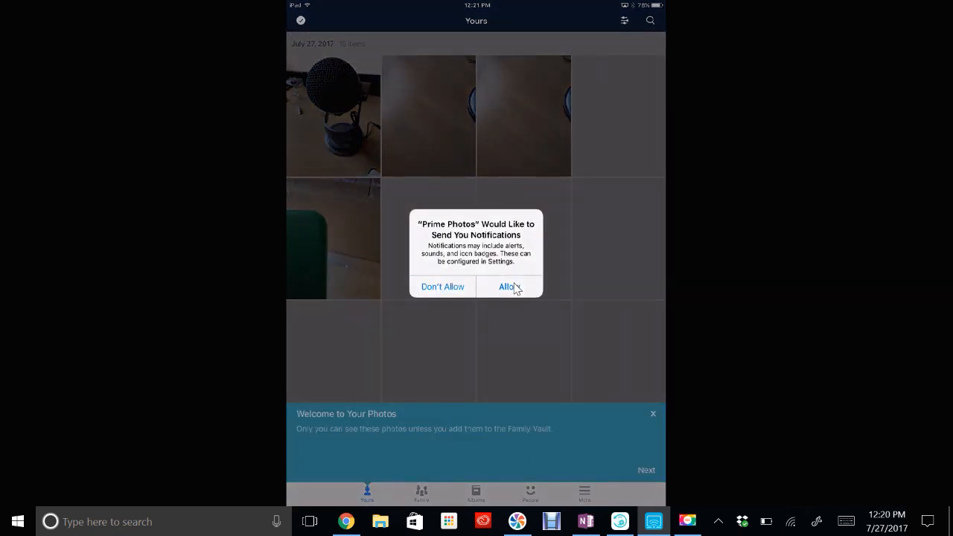
pyautogui.click(509, 287)
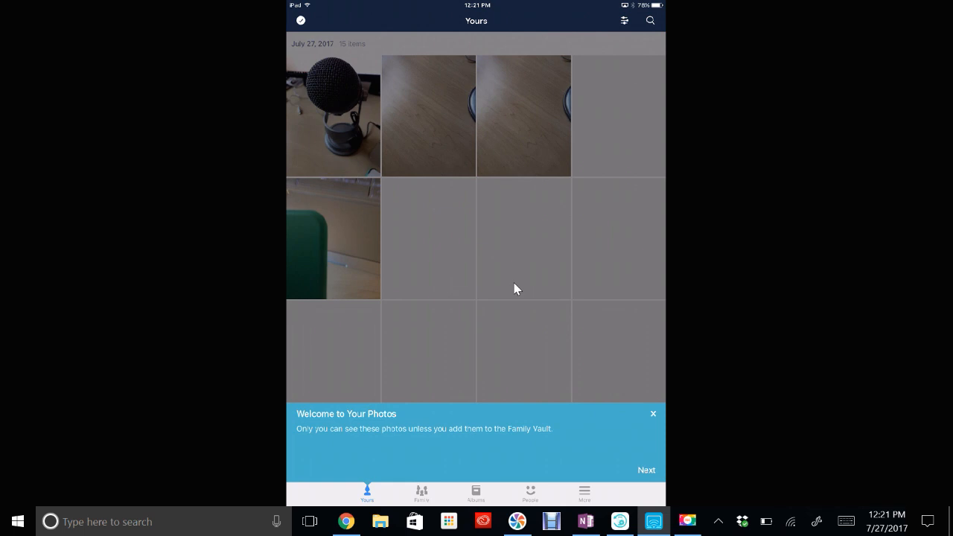
pyautogui.moveTo(664, 399)
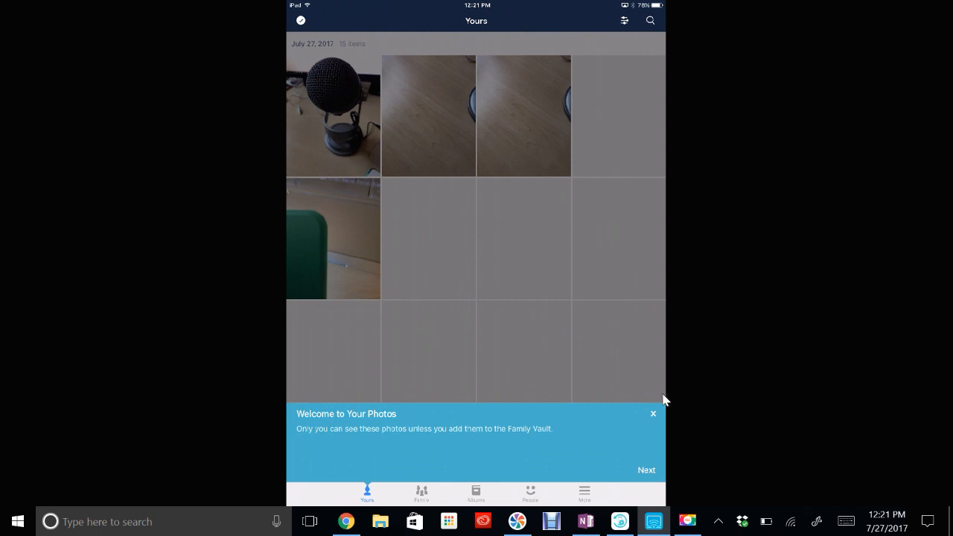
pyautogui.moveTo(656, 419)
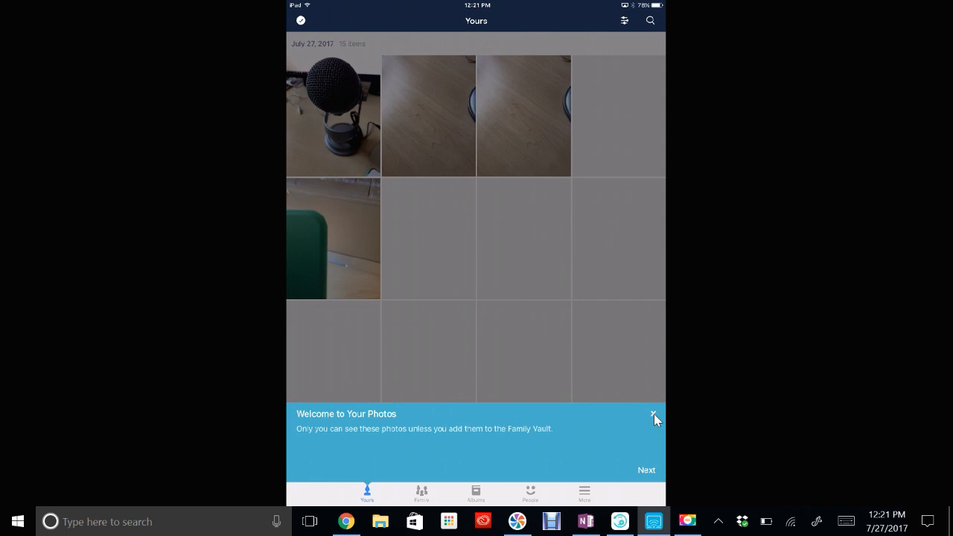
# Step: Close the 'Welcome to Your Photos' banner and return to the home screen
pyautogui.click(654, 414)
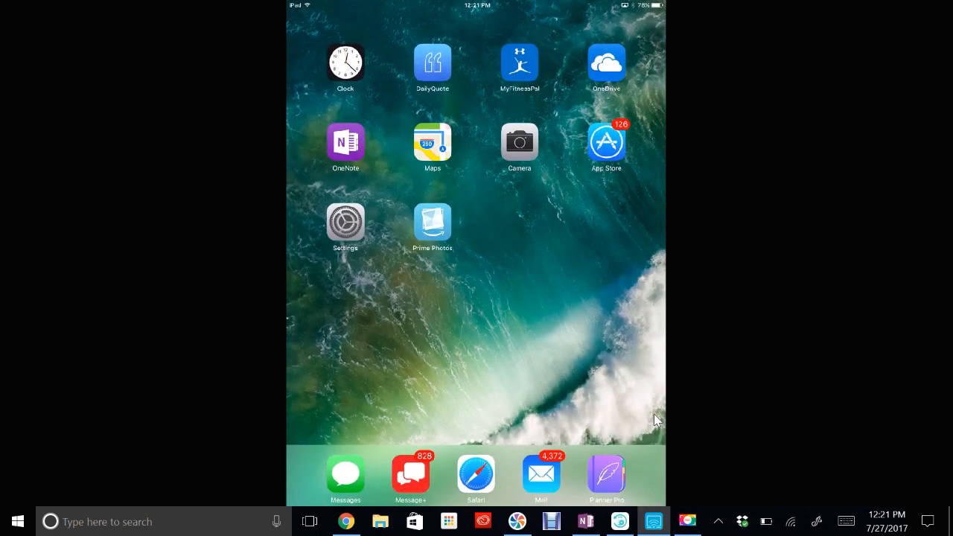
# Step: Reopen Prime Photos to view the new laptop keyboard shots in the Yours gallery
pyautogui.click(519, 141)
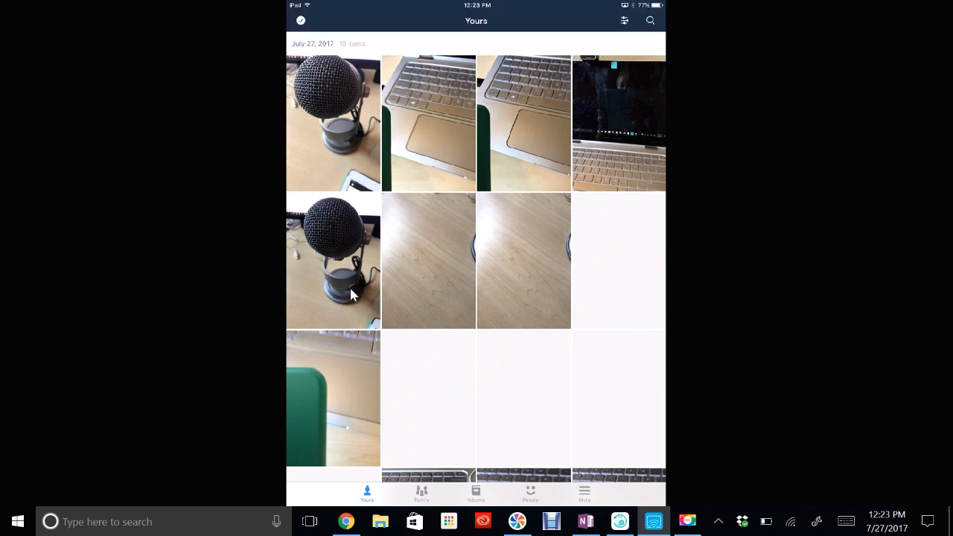
pyautogui.moveTo(315, 89)
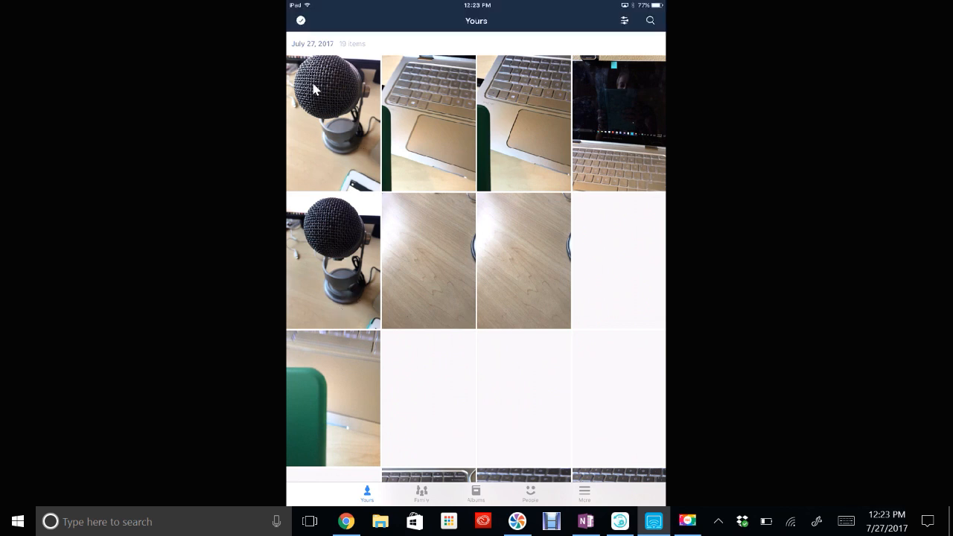